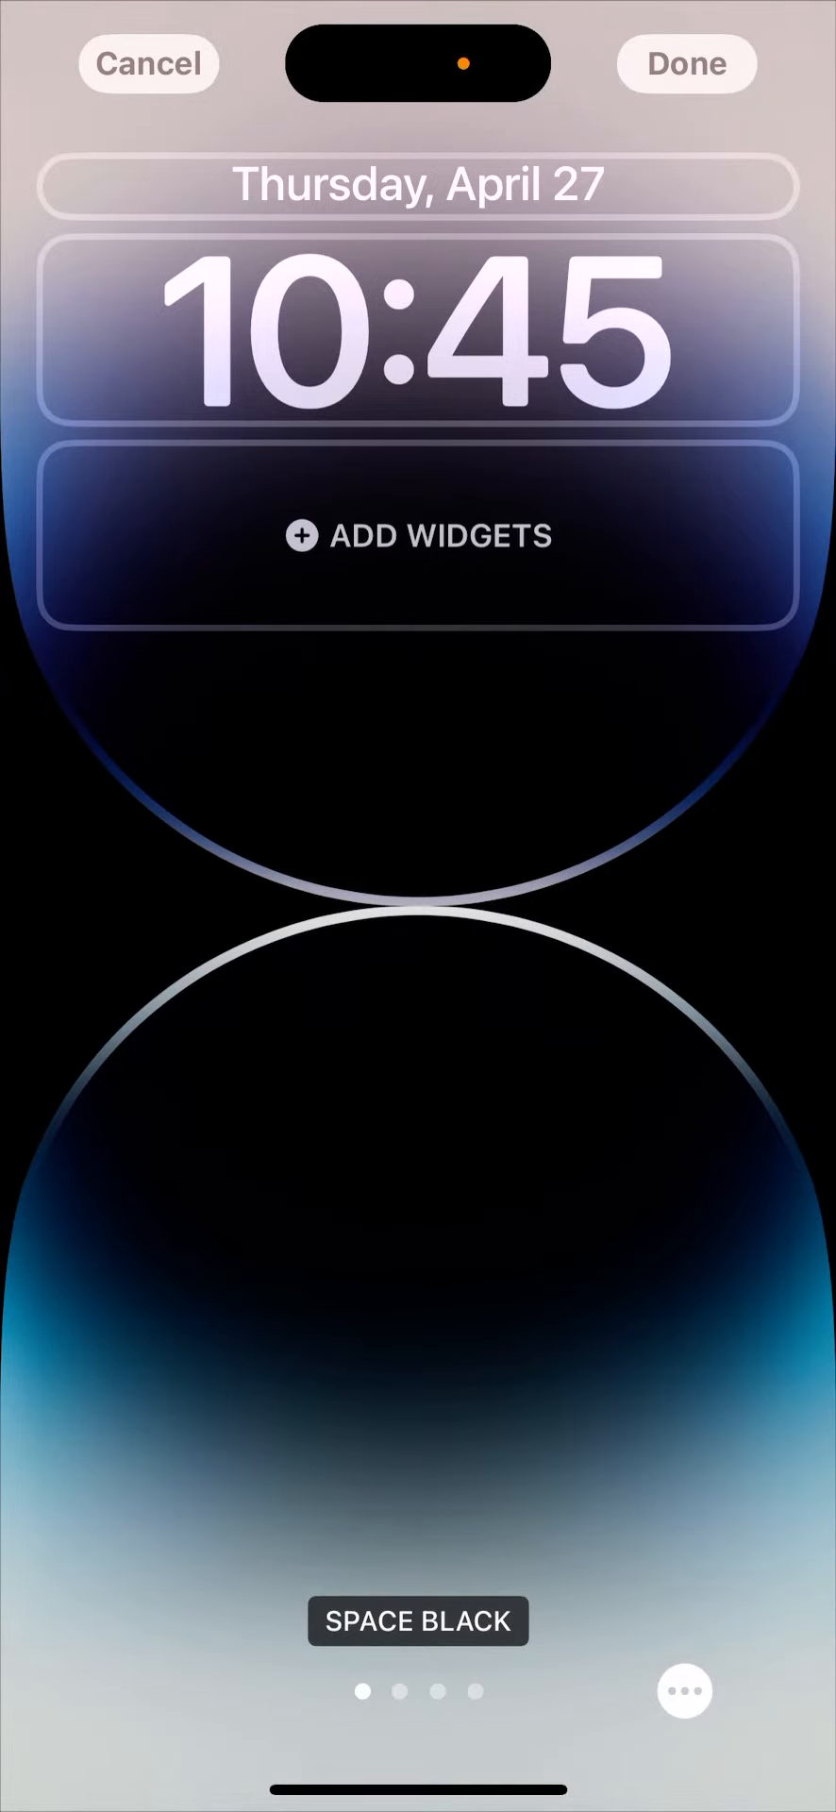
Start adding widgets under the lock screen clock and reach Chrome's Search widget
left_click(419, 537)
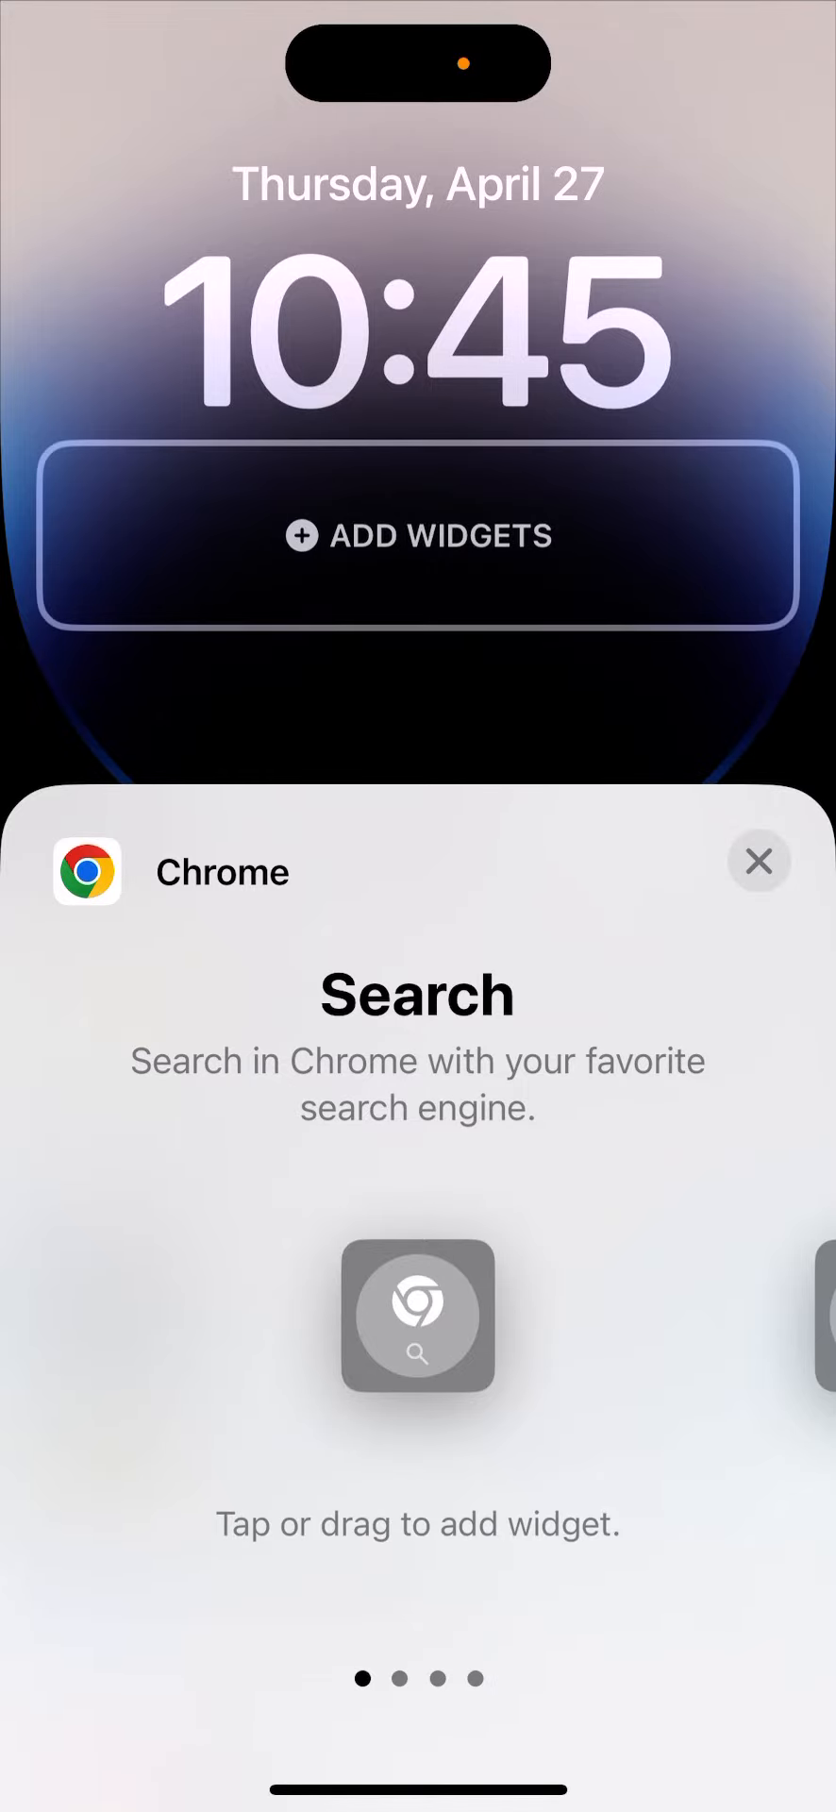
Swipe through Chrome's Incognito Search and Dino Game widgets, then return to the widget app list
scroll("left", 3)
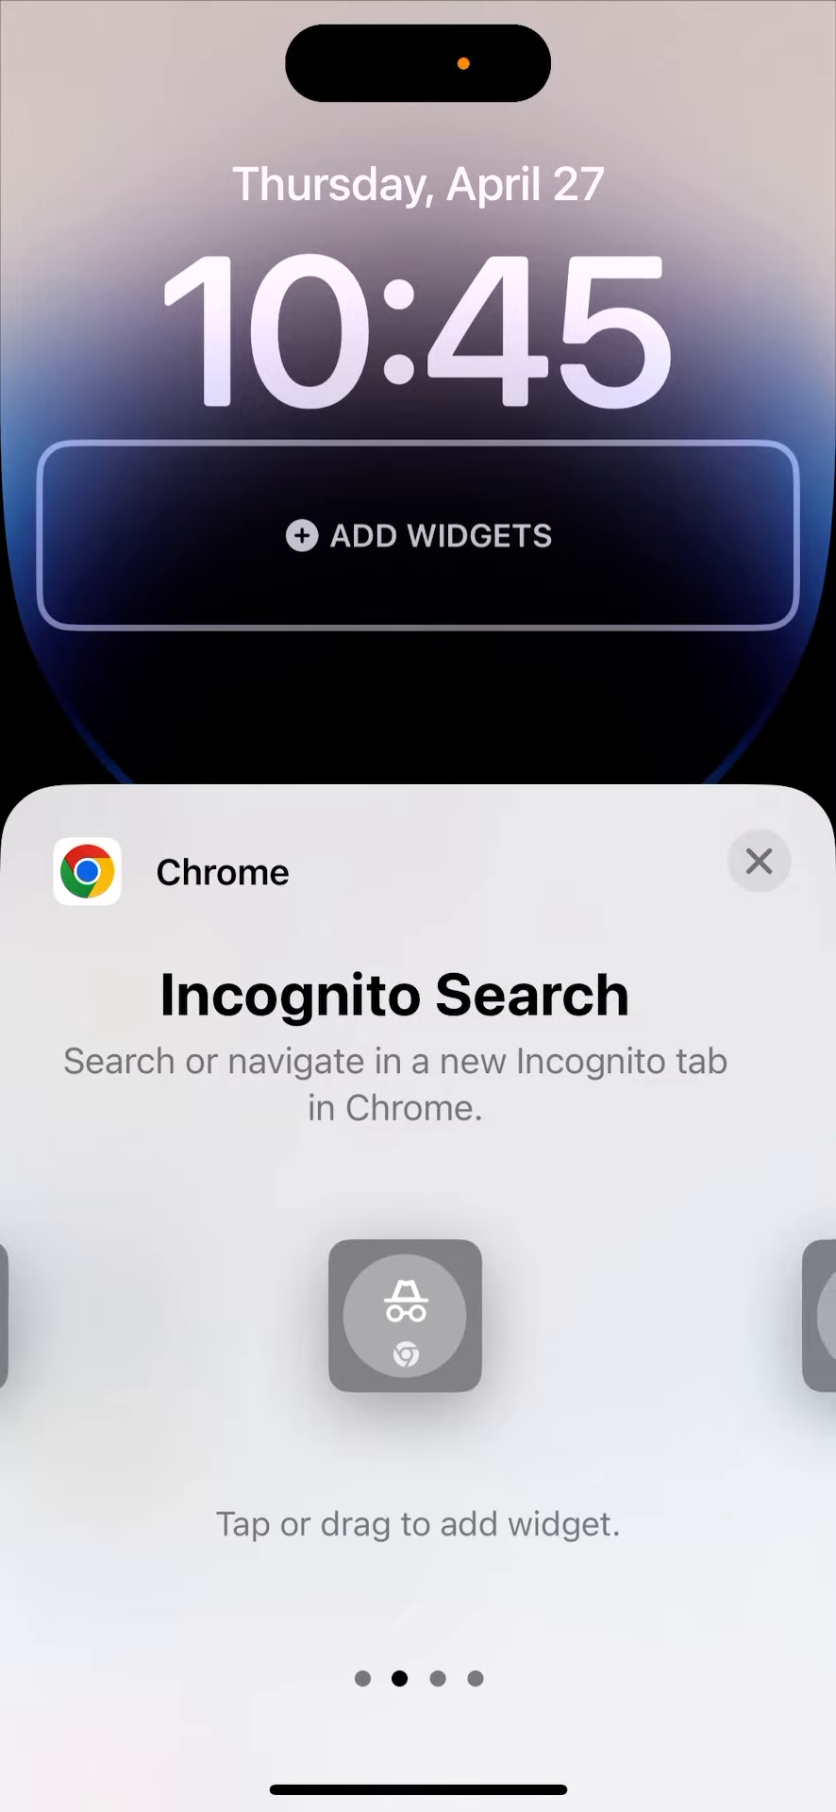
scroll("left", 3)
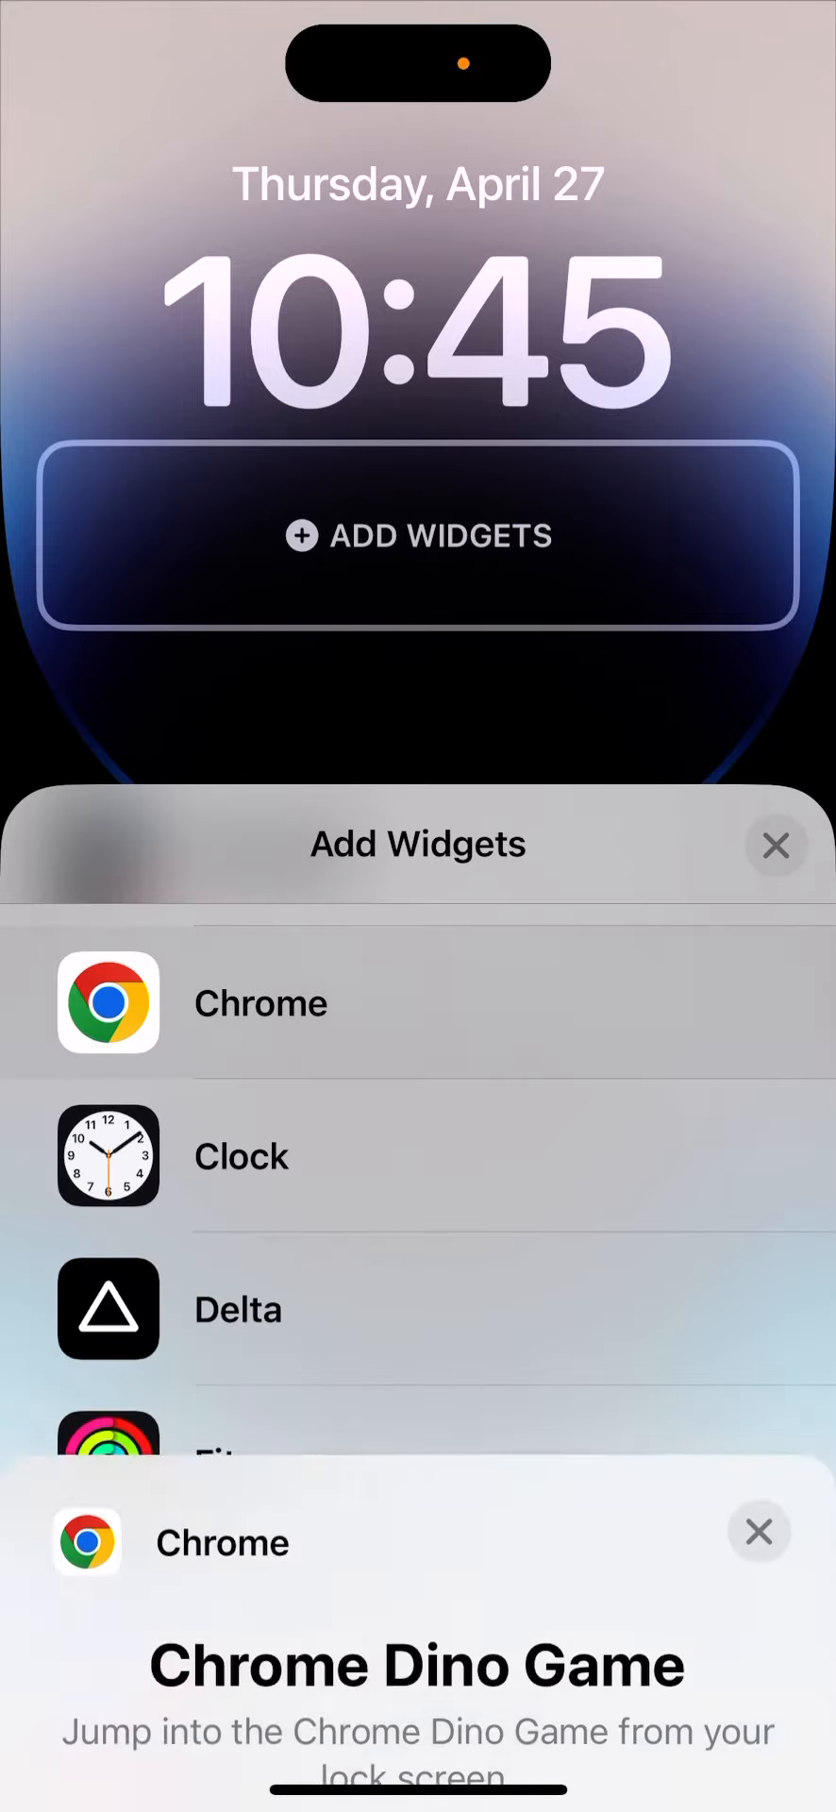
left_click(761, 1531)
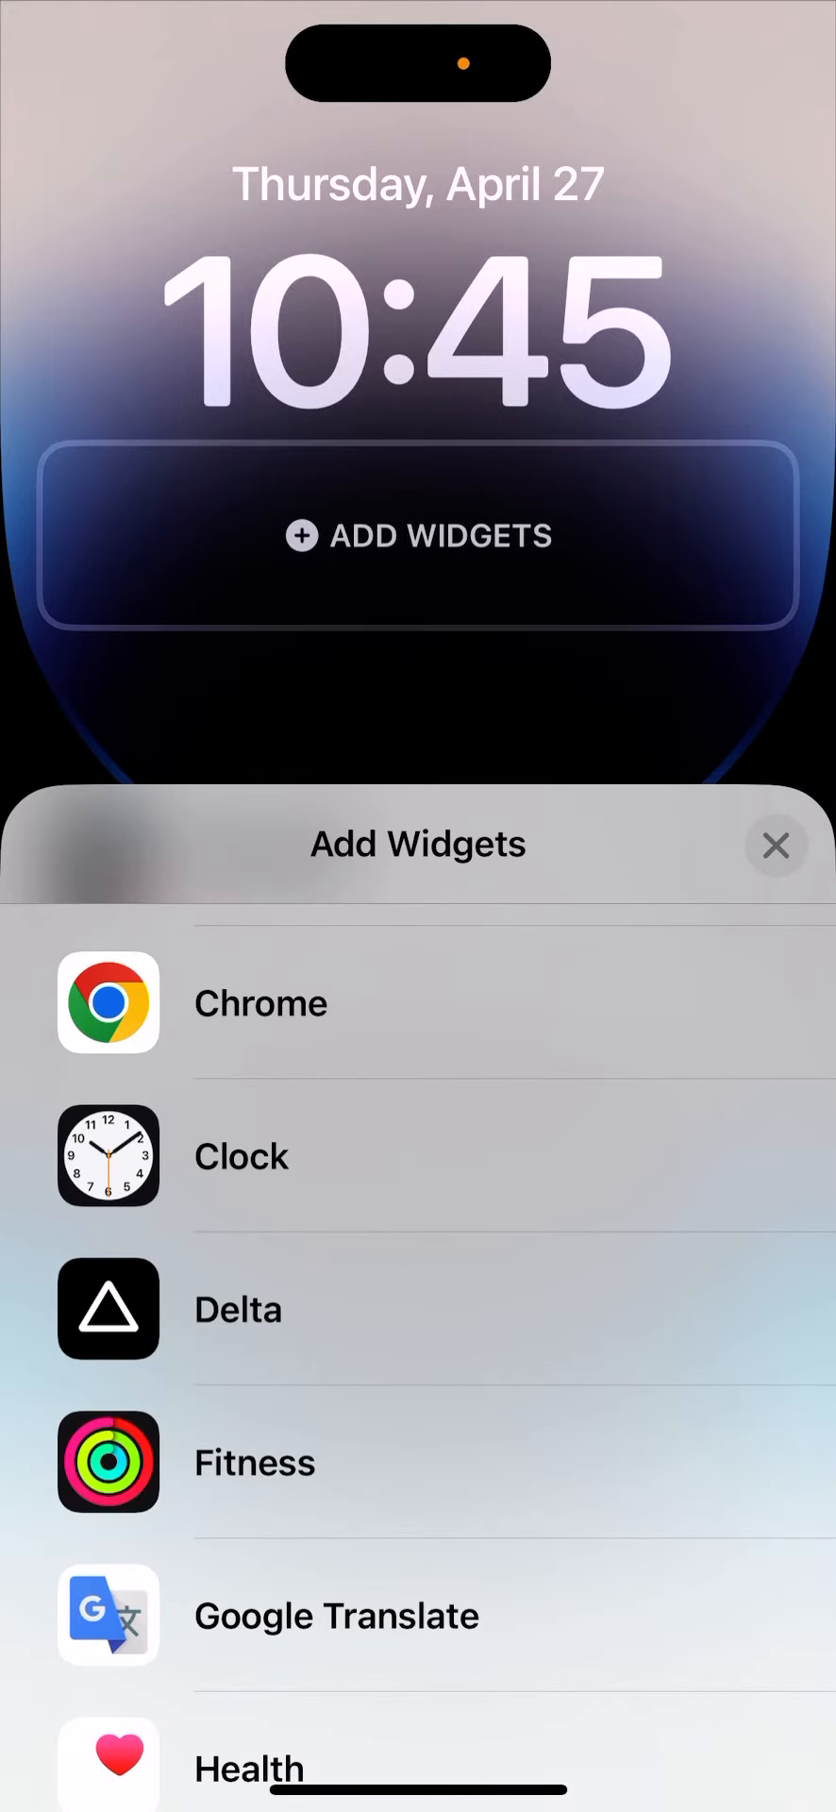